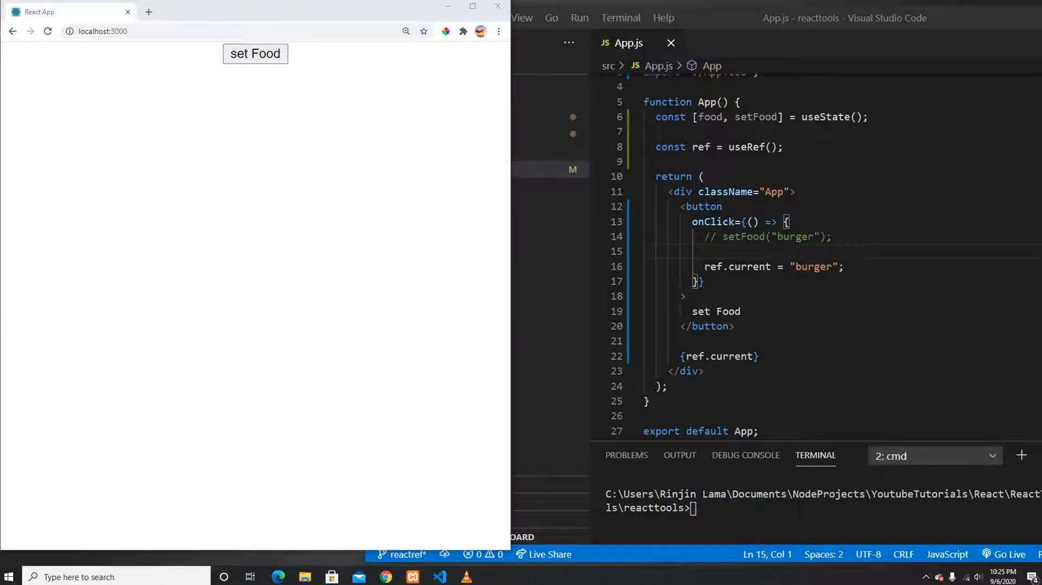
Delete the const [food, setFood] = useState() line and select the button and ref.current markup.
{"action": "left_click", "coordinate": [384, 47]}
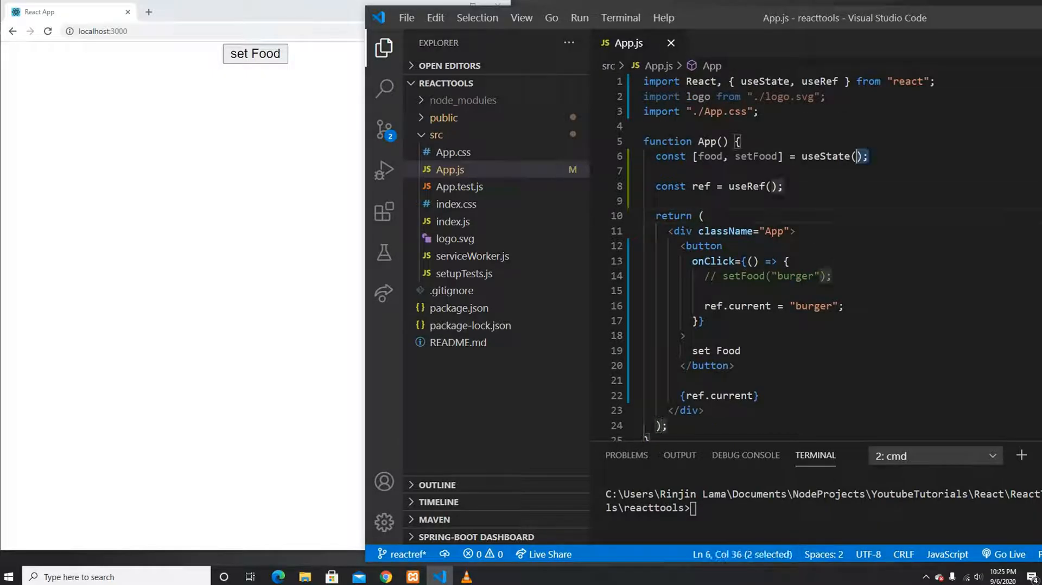
{"action": "key", "text": "Delete"}
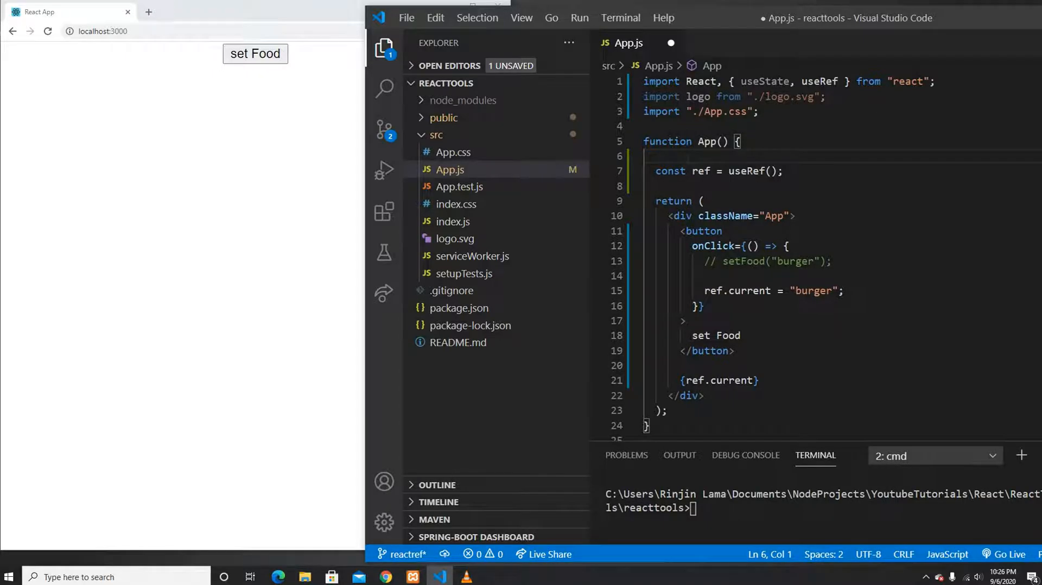
{"action": "double_click", "coordinate": [747, 171]}
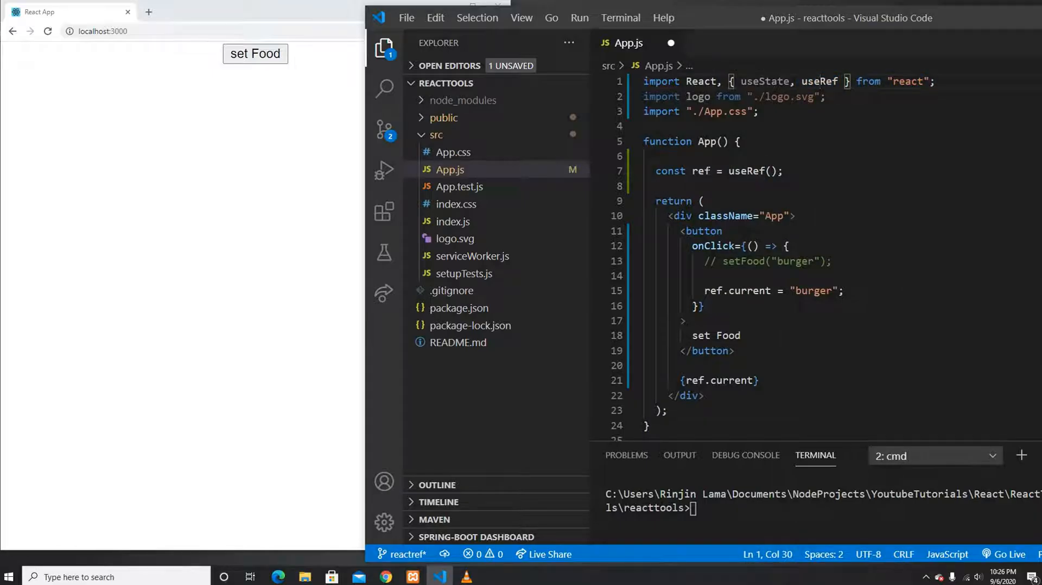
{"action": "double_click", "coordinate": [700, 171]}
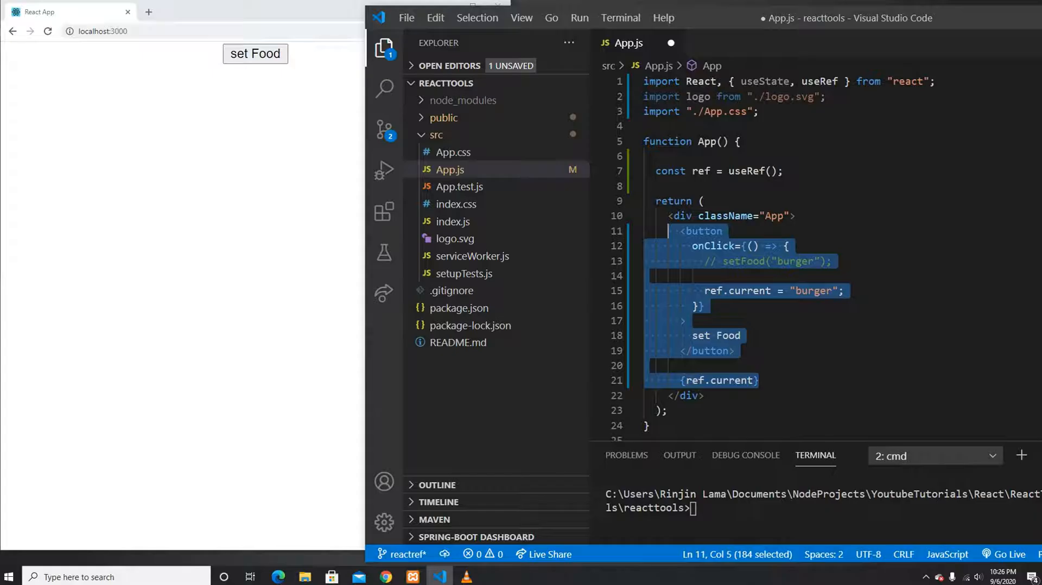
Replace the button markup with <input type="text" ref={ref}>, save, and add blank lines above return.
{"action": "type", "text": "<input></input>"}
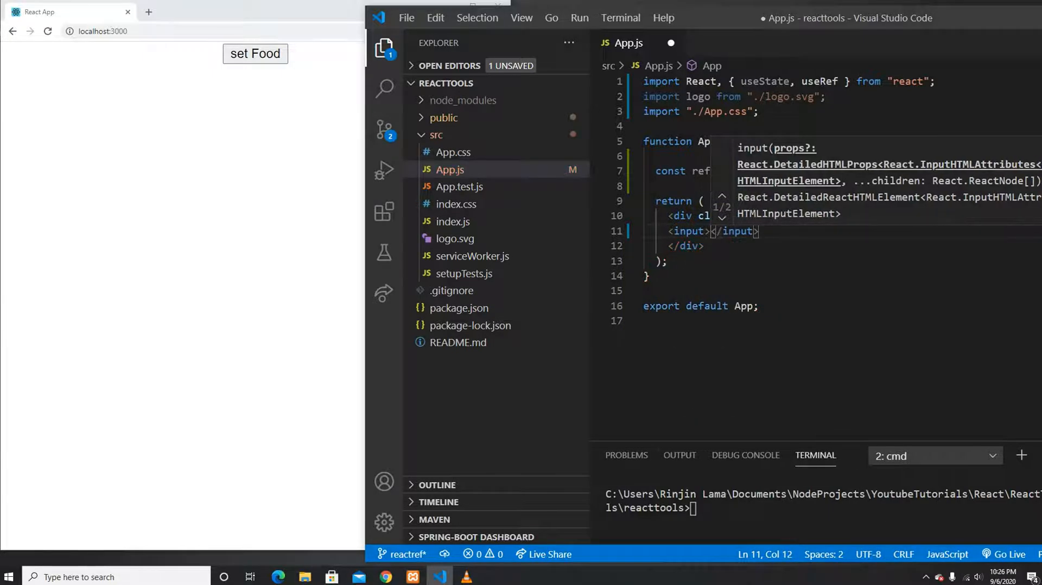
{"action": "key", "text": "ctrl+s"}
{"action": "type", "text": " type"}
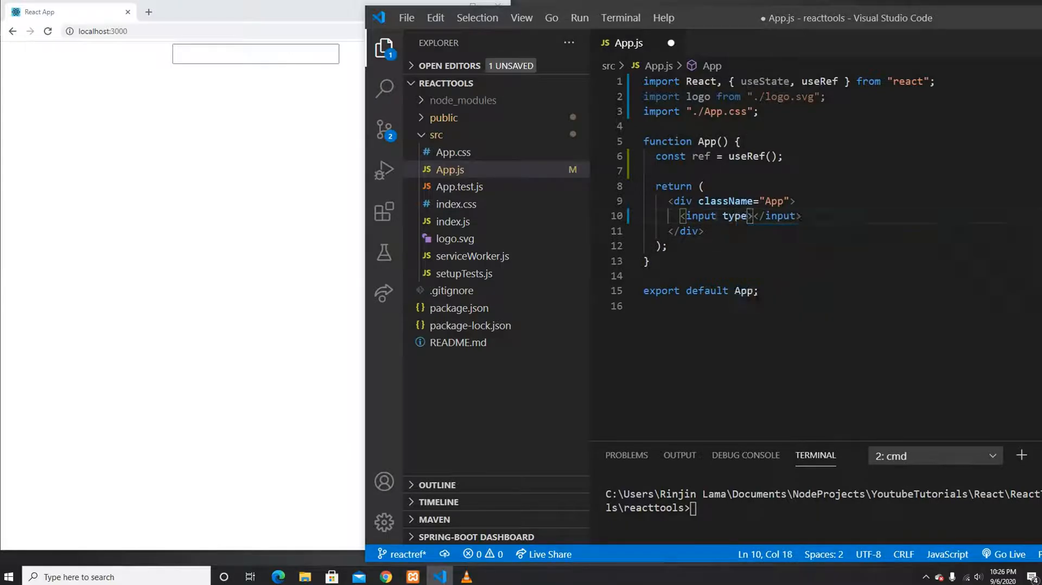
{"action": "type", "text": "=\"text\""}
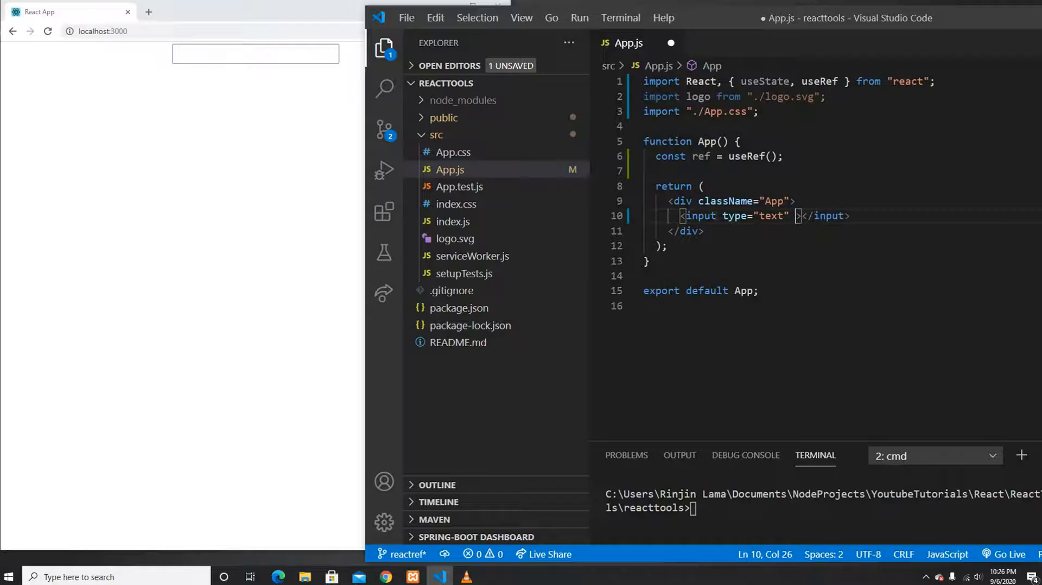
{"action": "type", "text": "ref={}"}
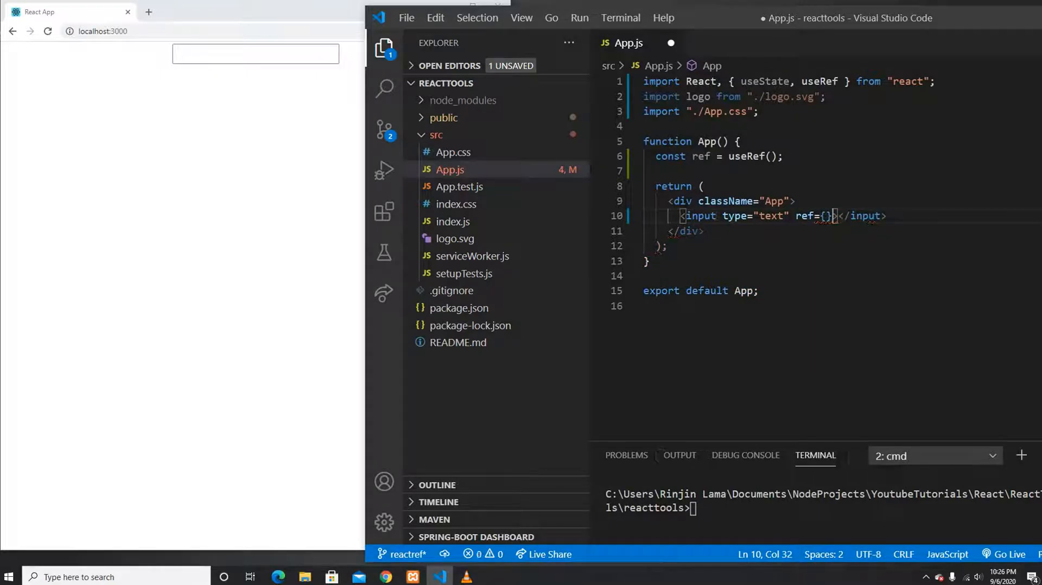
{"action": "type", "text": "ref"}
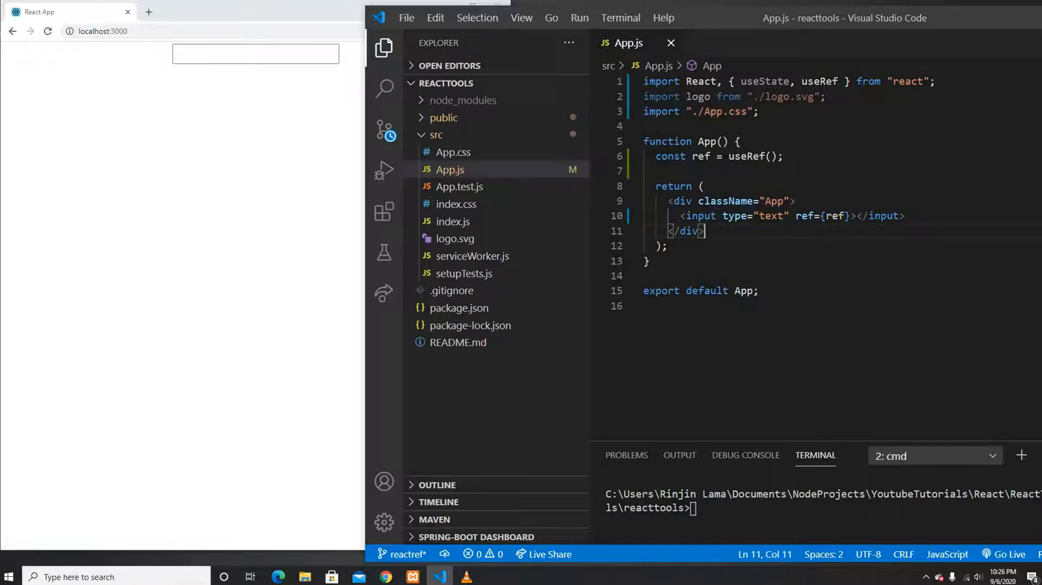
{"action": "key", "text": "enter"}
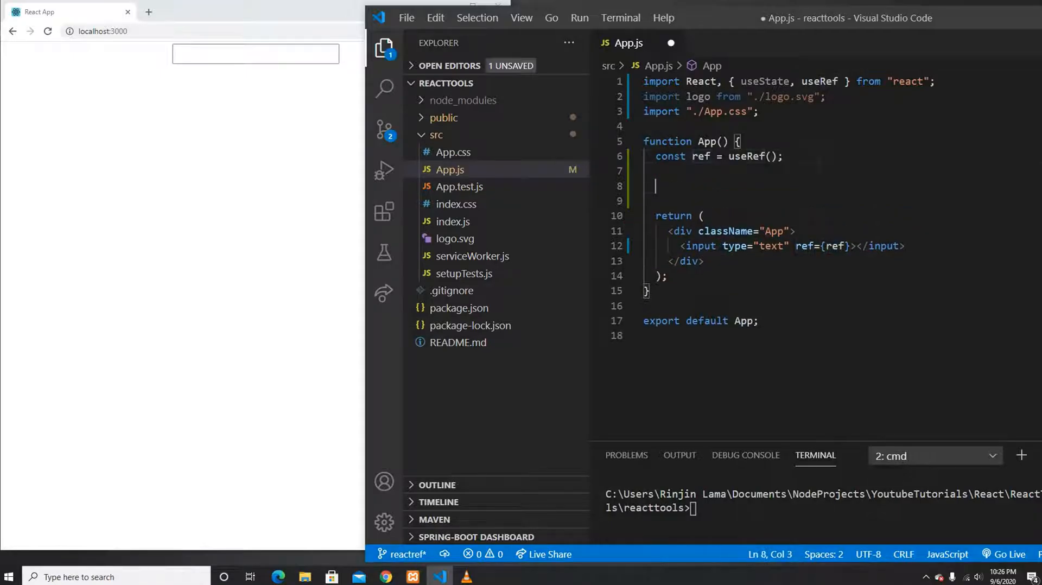
Add a useEffect calling ref.current.focus() with [] dependencies and save to auto-import useEffect.
{"action": "type", "text": "useE"}
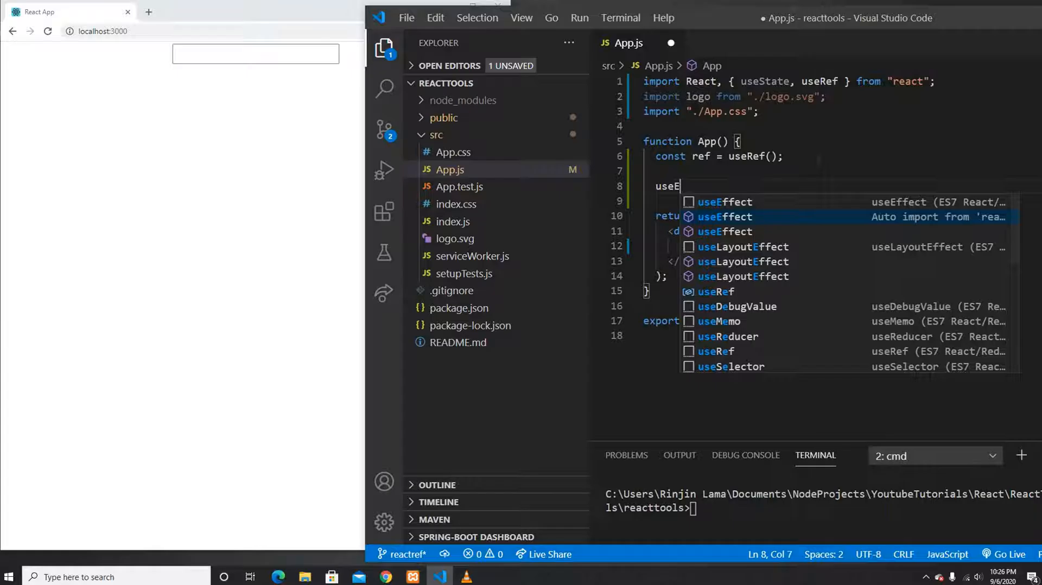
{"action": "key", "text": "Tab"}
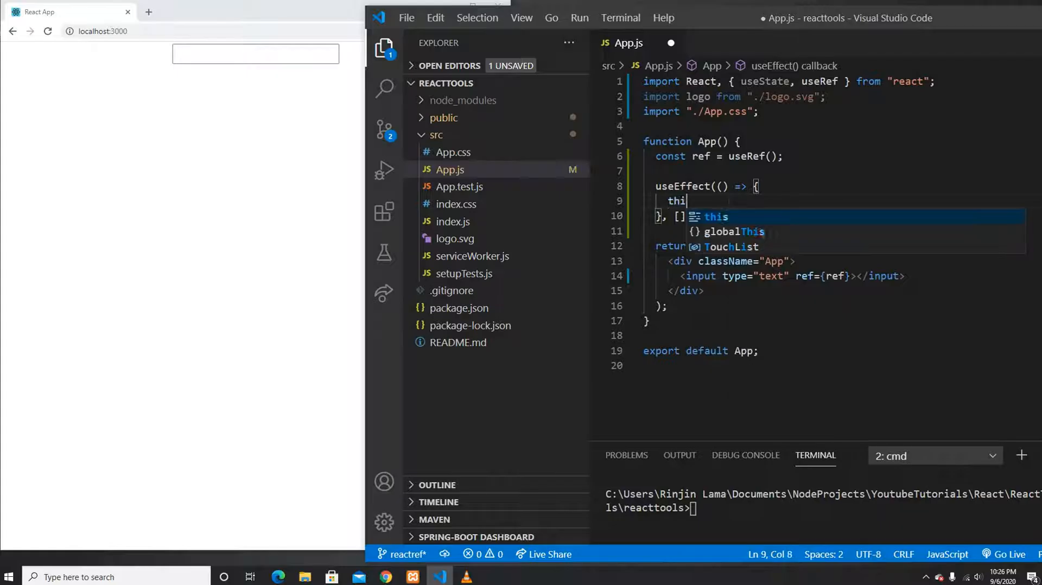
{"action": "key", "text": "Backspace"}
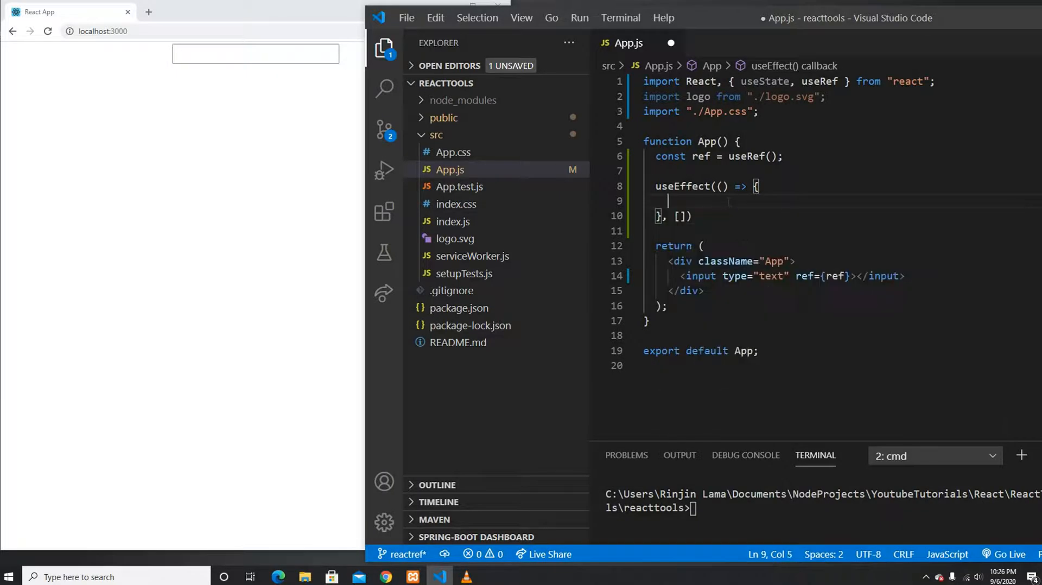
{"action": "type", "text": "ref.current."}
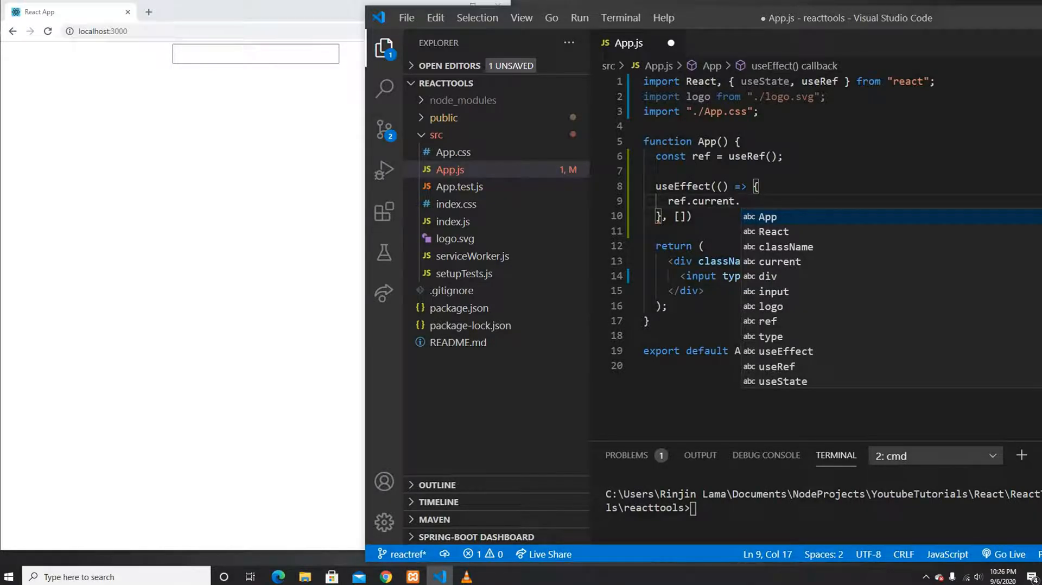
{"action": "type", "text": "focus()"}
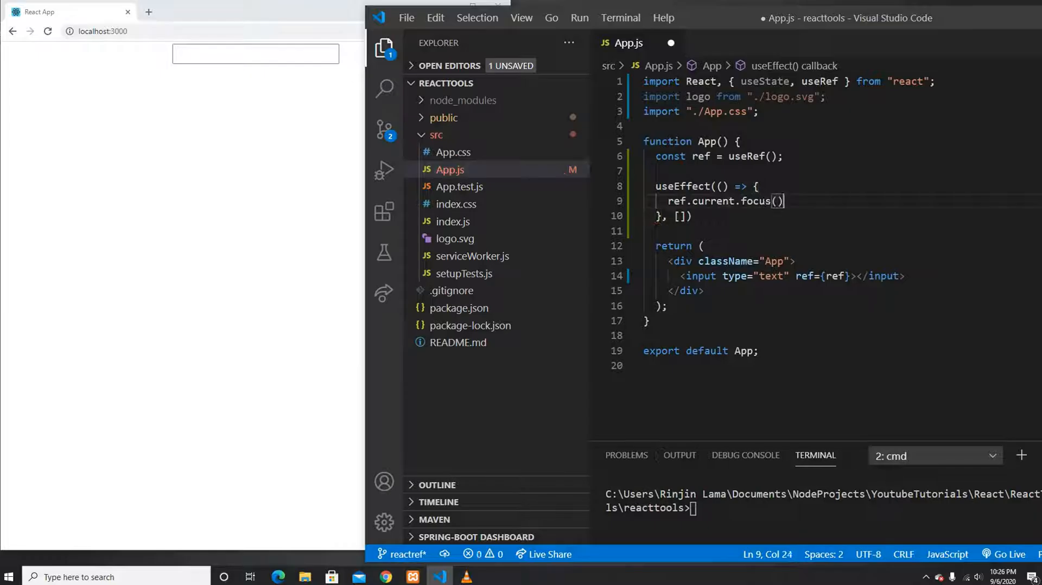
{"action": "key", "text": "ctrl+s"}
{"action": "type", "text": ", useEffect"}
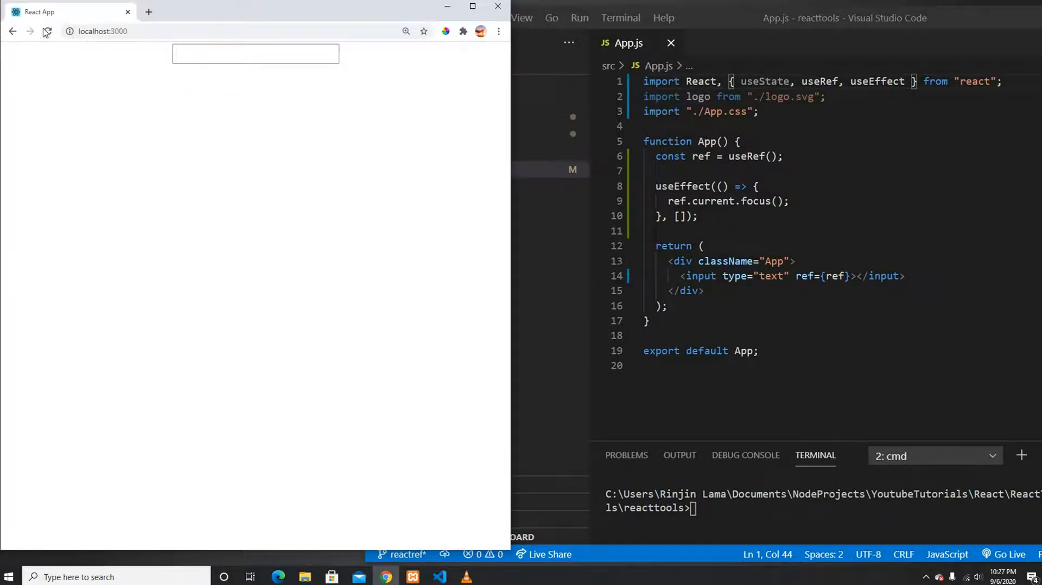
Reload the app in Chrome to confirm the text box gets focus automatically.
{"action": "left_click", "coordinate": [47, 31]}
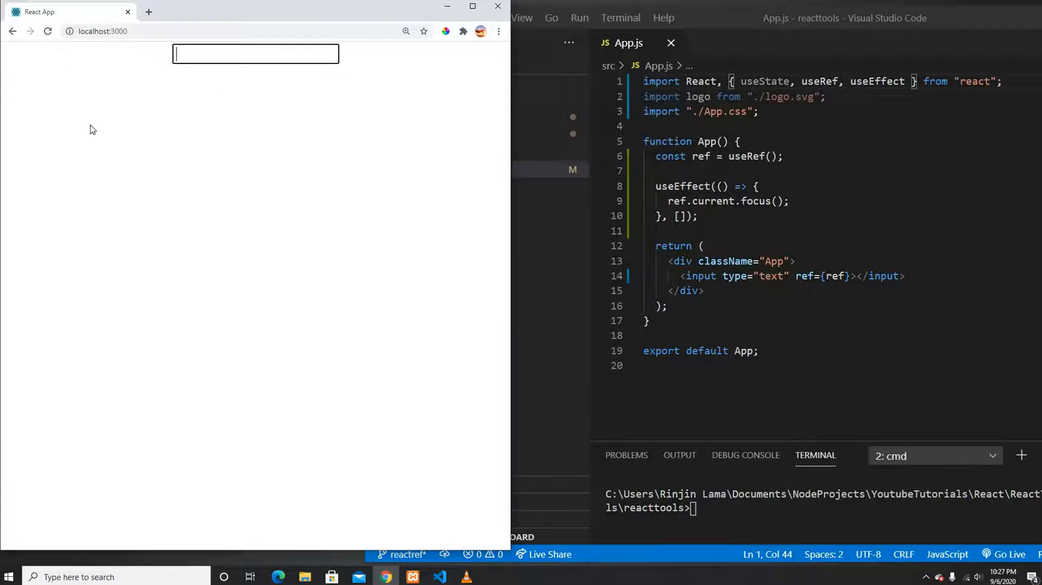
{"action": "left_click", "coordinate": [103, 32]}
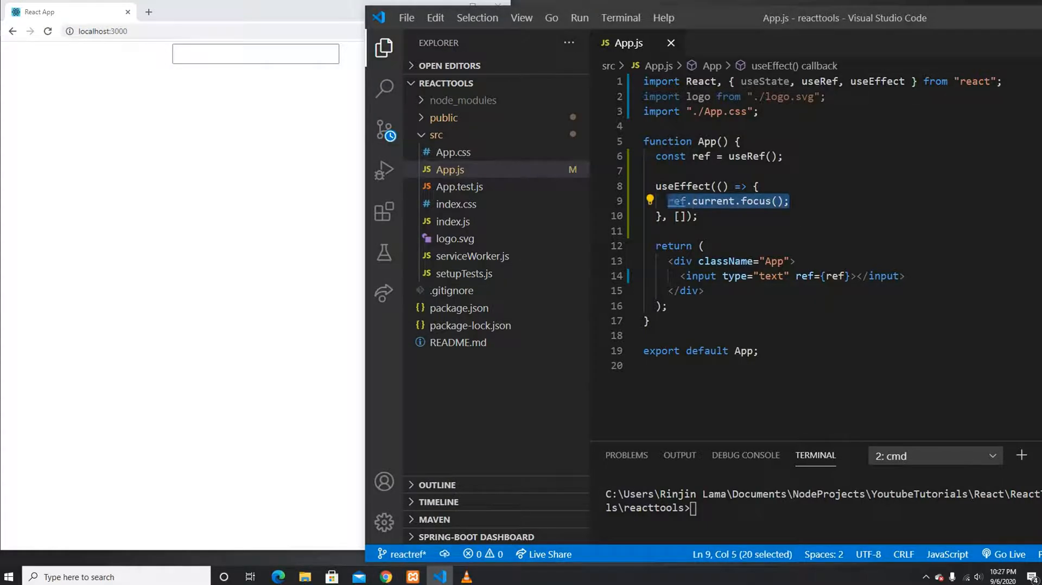
Wrap ref.current.focus() in a 2000 ms setTimeout and open Chrome's DevTools console.
{"action": "type", "text": "setTimeout(() => {"}
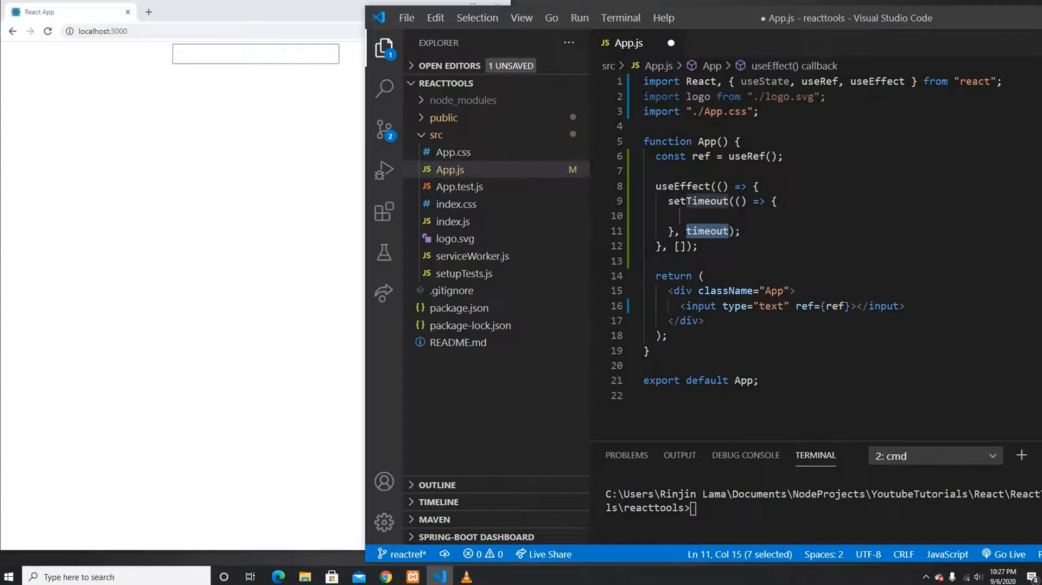
{"action": "type", "text": "2000);"}
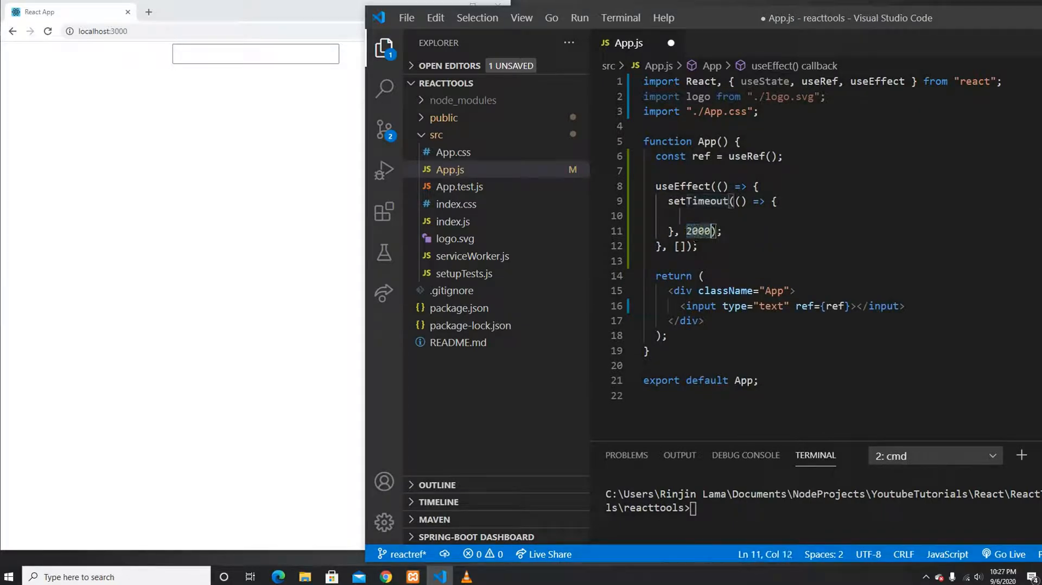
{"action": "type", "text": "ref.current.focus();"}
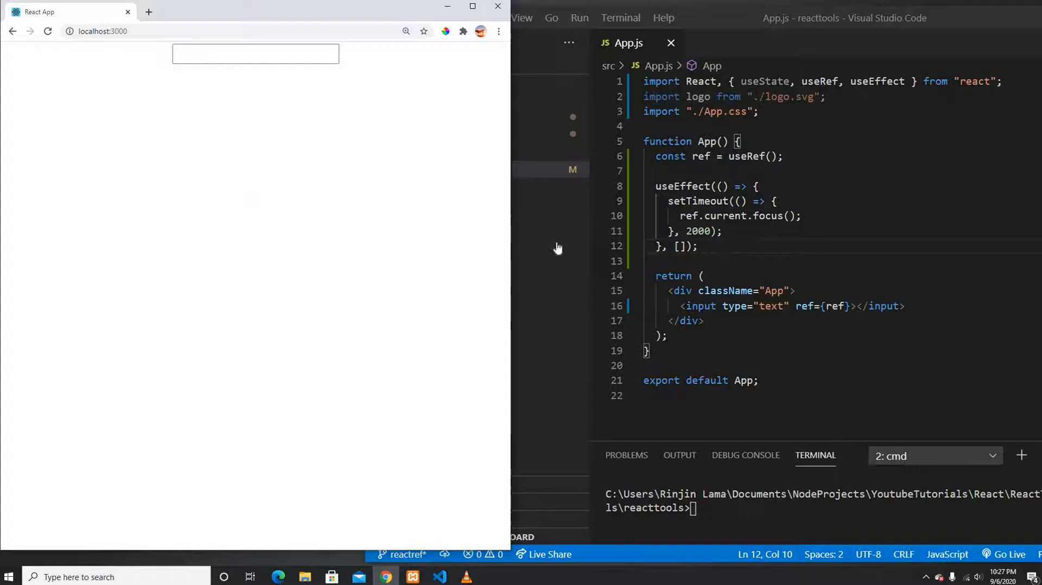
{"action": "key", "text": "F12"}
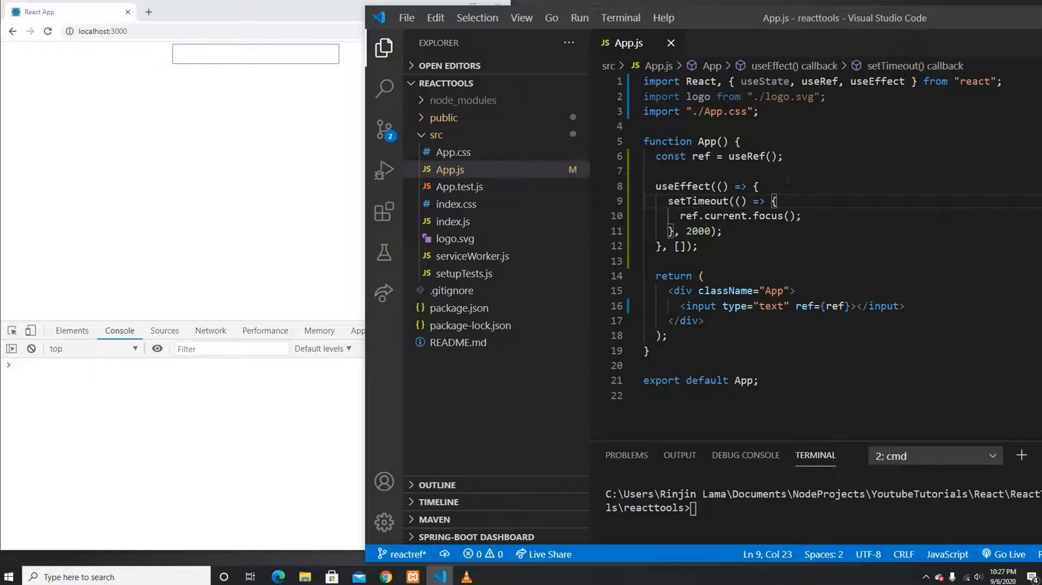
Add console.log(ref.current) above the focus call so the console prints the input element.
{"action": "key", "text": "Enter"}
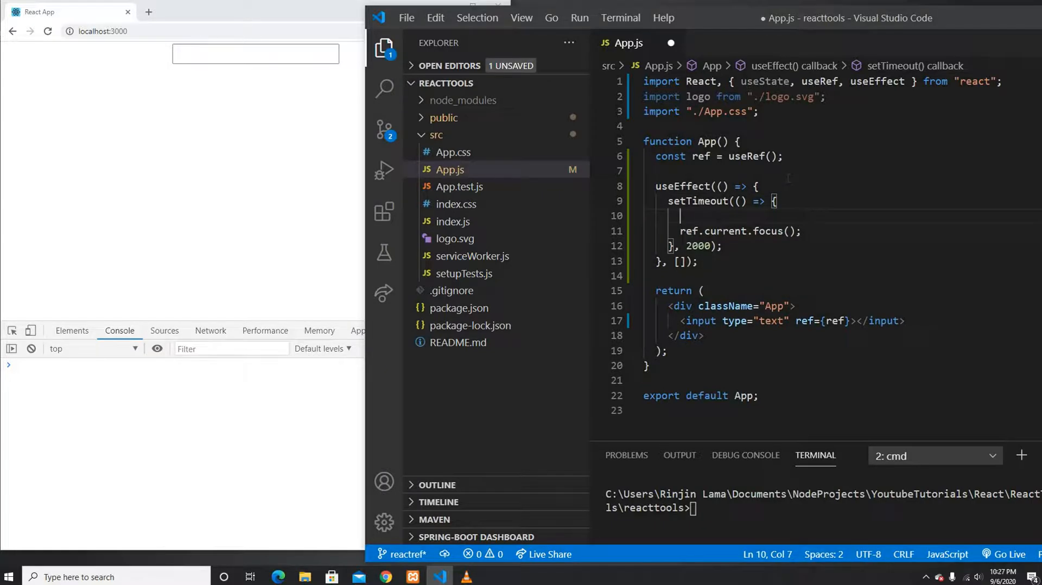
{"action": "type", "text": "console.log(re"}
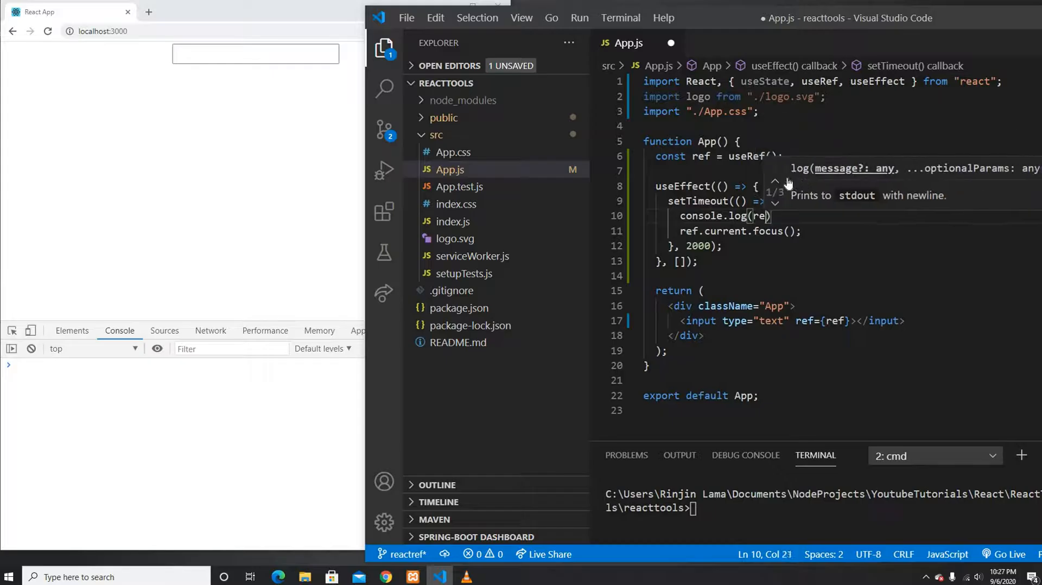
{"action": "type", "text": "f.current"}
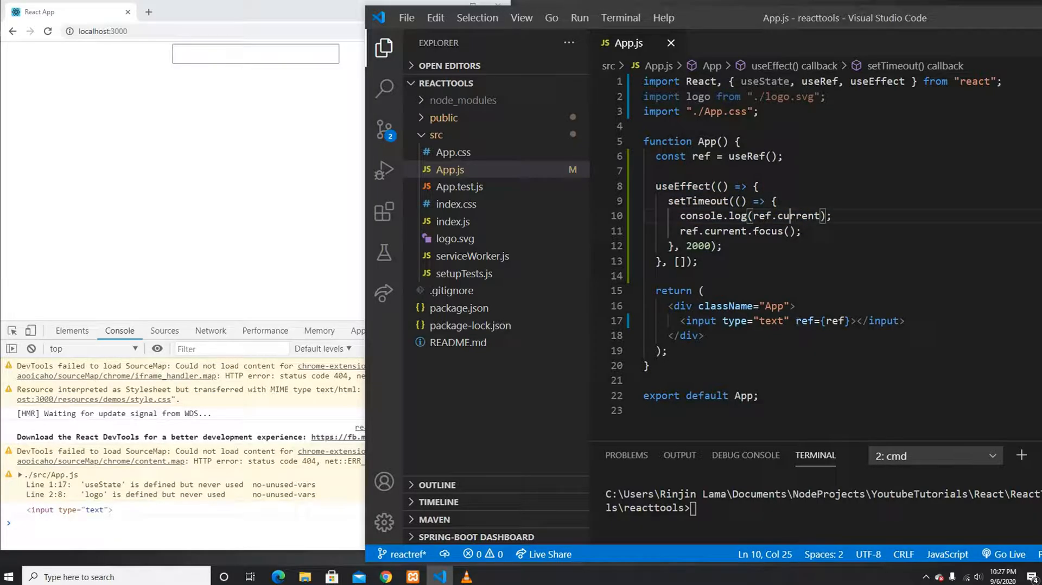
{"action": "double_click", "coordinate": [821, 322]}
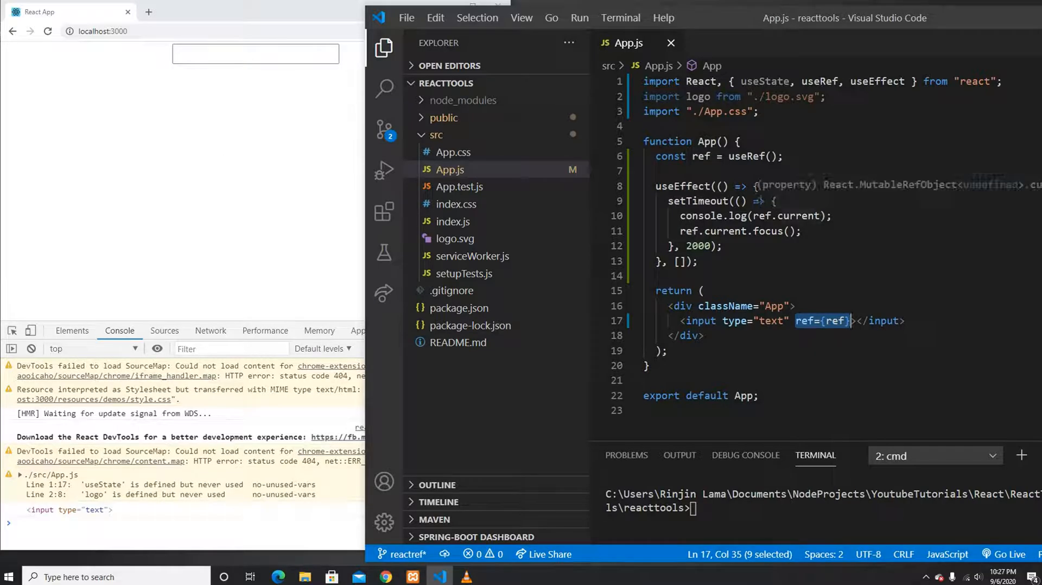
{"action": "double_click", "coordinate": [788, 216]}
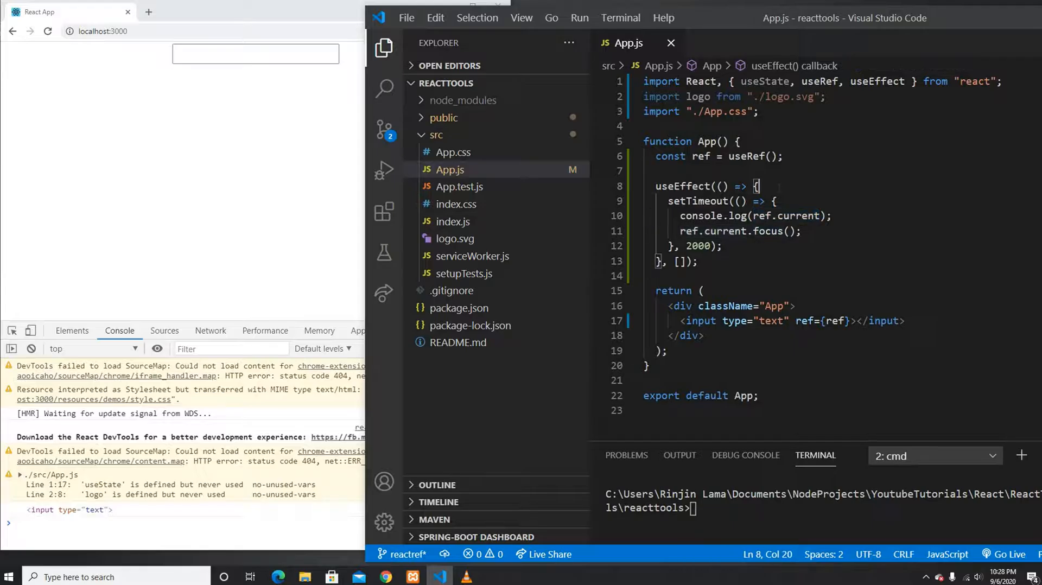
{"action": "type", "text": "ref.current"}
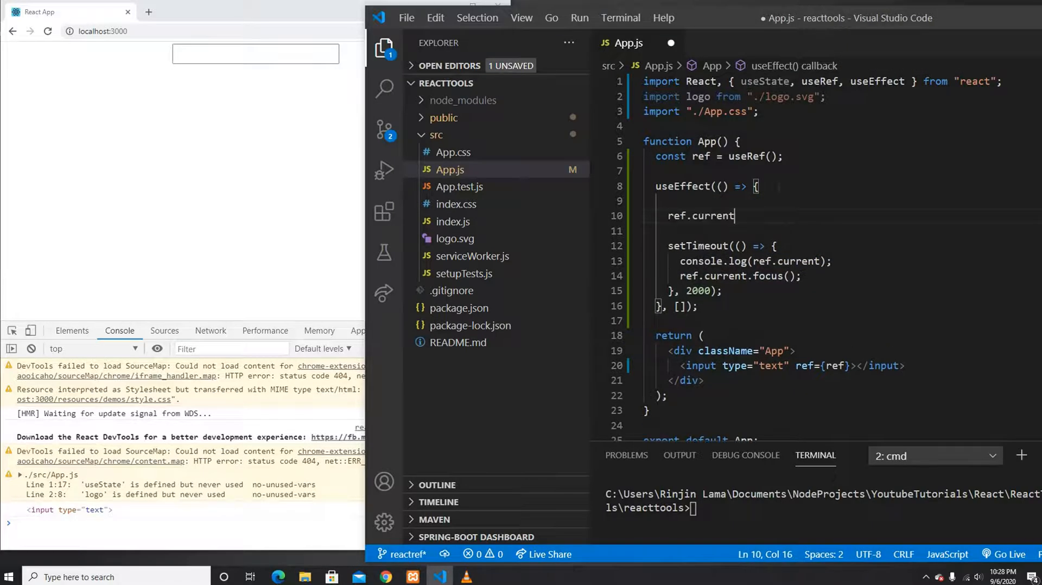
{"action": "type", "text": "."}
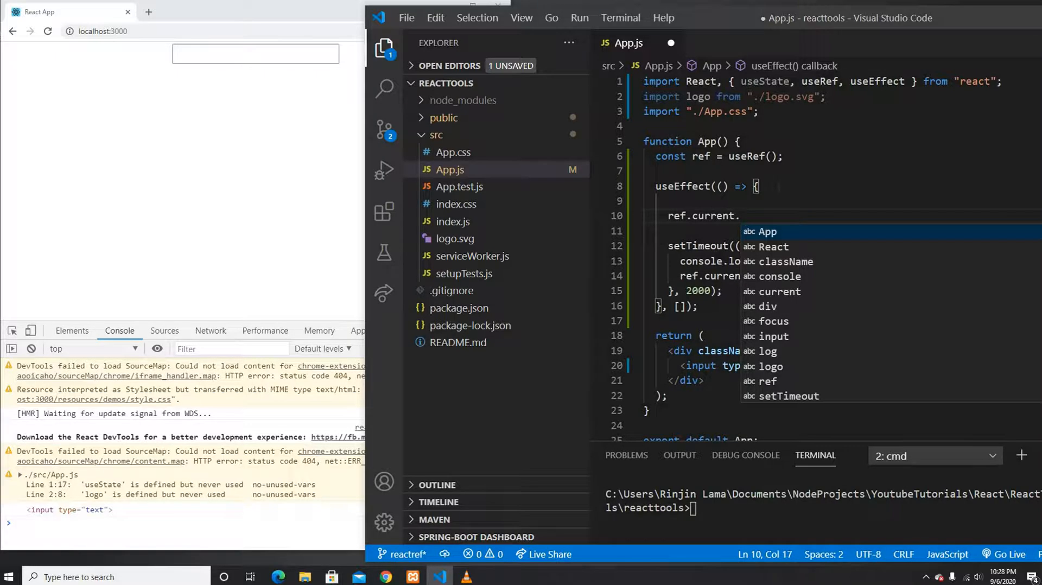
{"action": "type", "text": "value=\"\""}
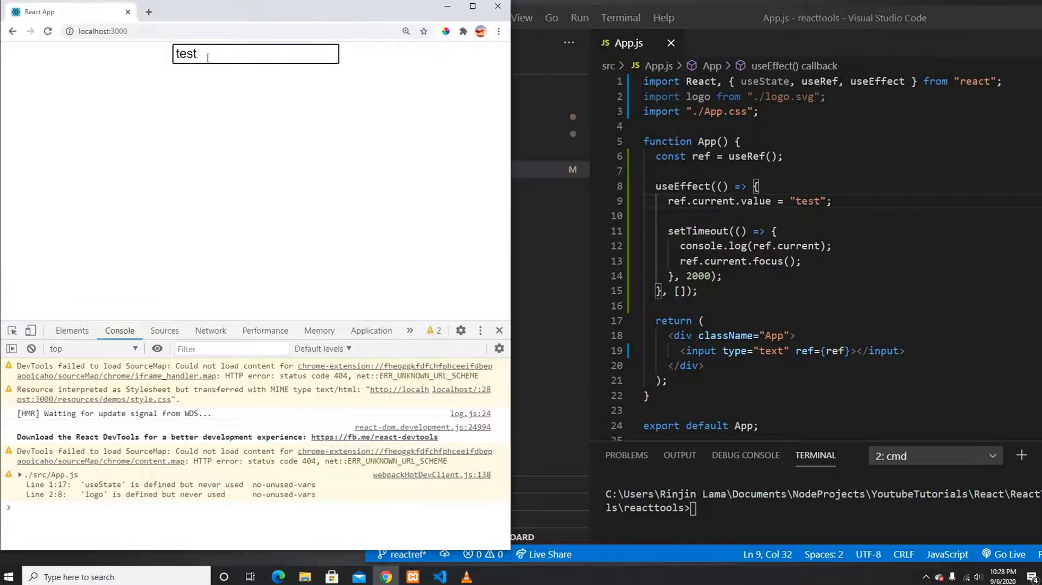
{"action": "type", "text": "asd"}
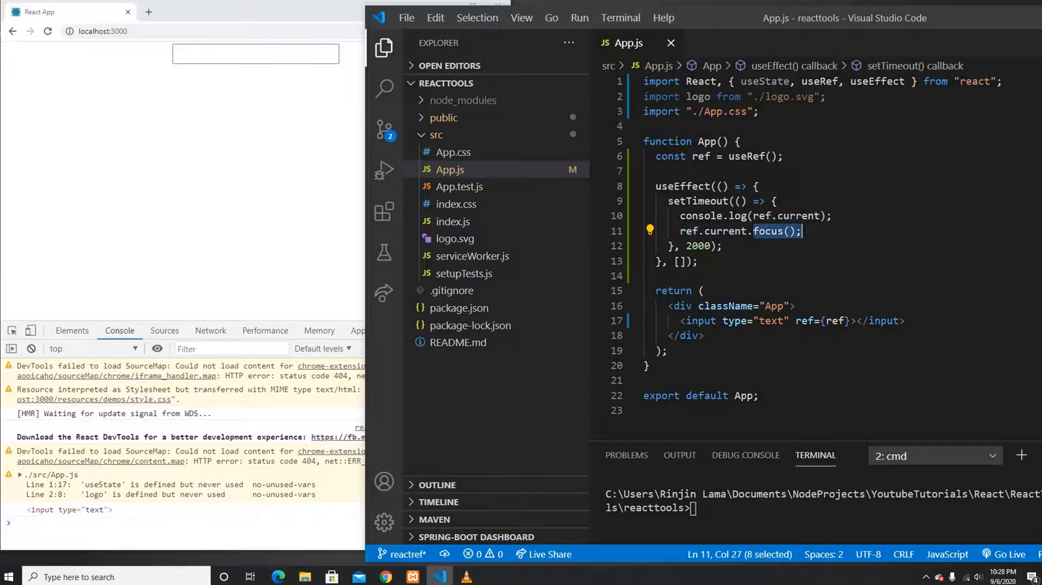
Replace the focus call with ref.current.style.border = "solid 2px red" and save.
{"action": "key", "text": "Delete"}
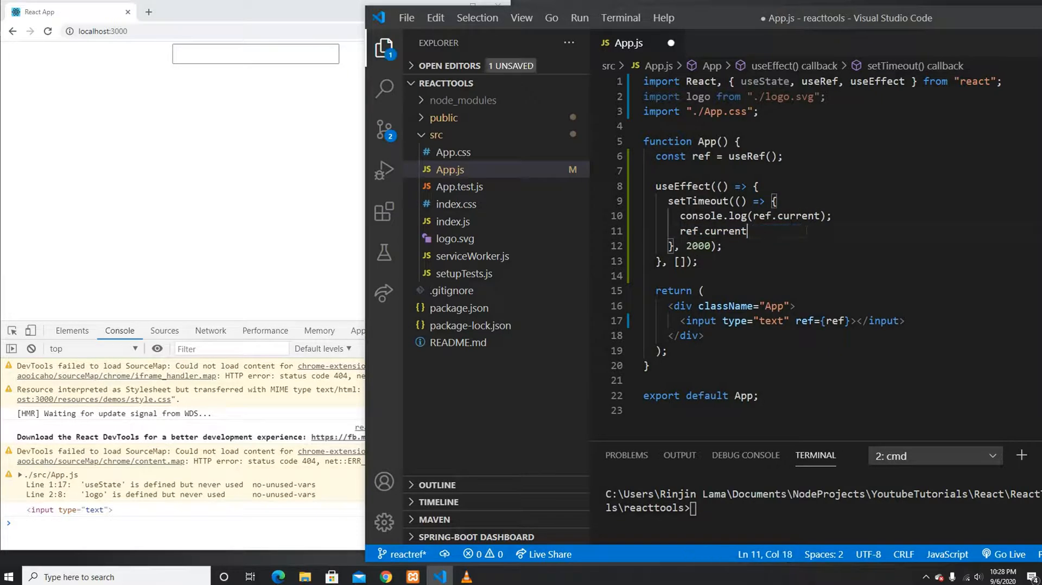
{"action": "type", "text": ".style="}
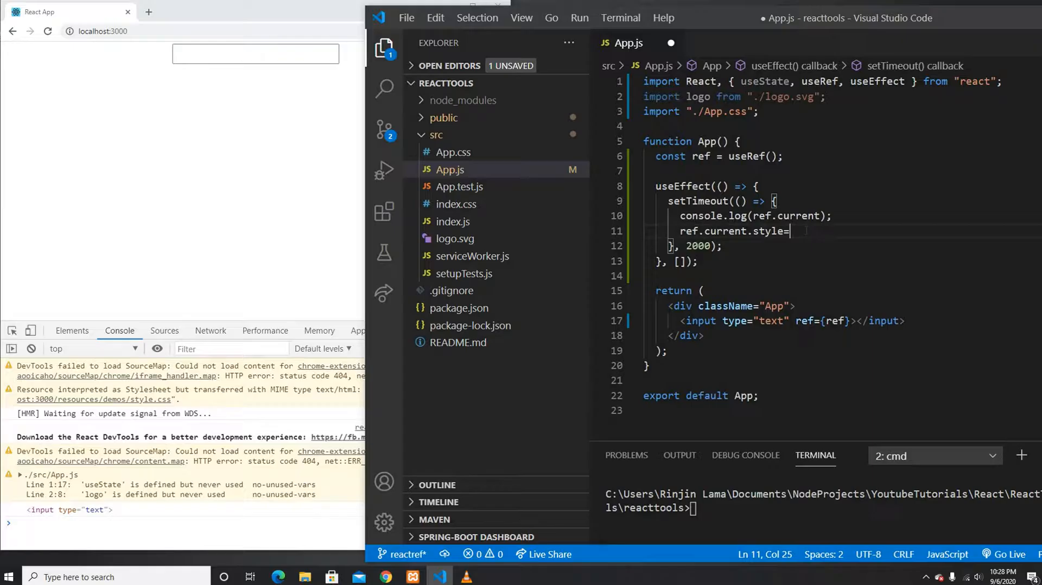
{"action": "type", "text": "'"}
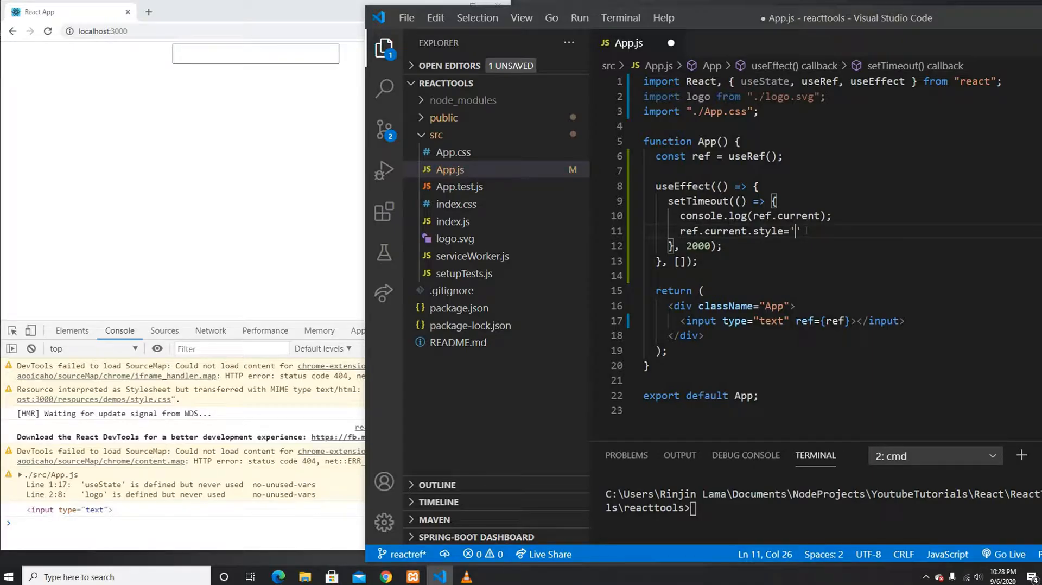
{"action": "type", "text": "so"}
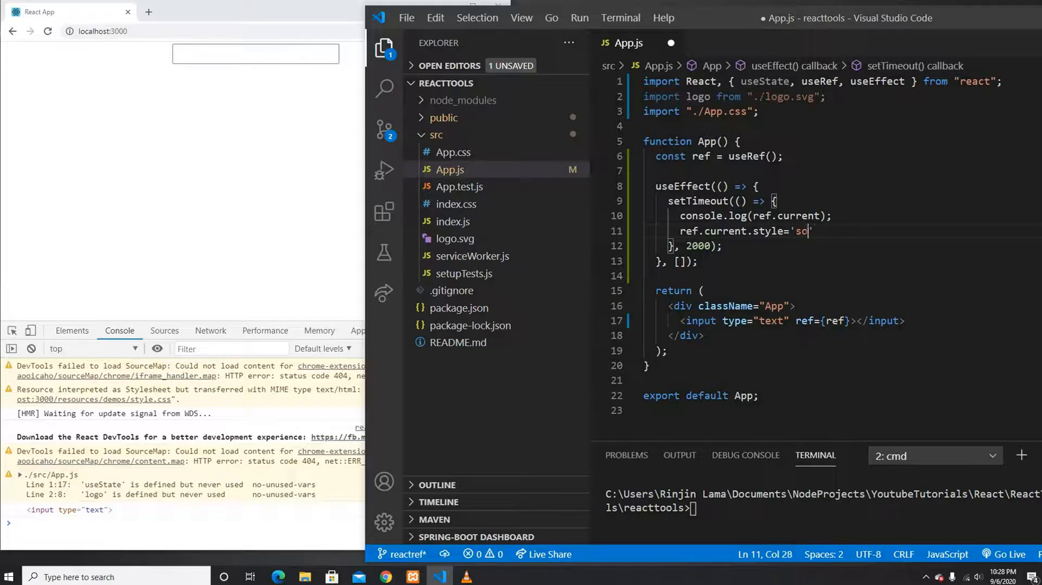
{"action": "type", "text": "lid 2"}
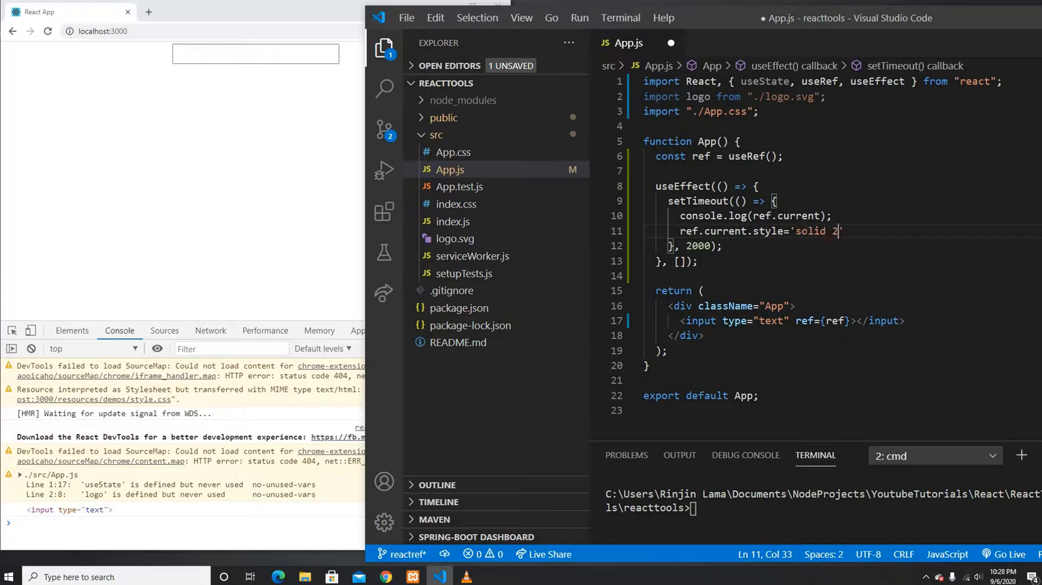
{"action": "type", "text": "px red\";"}
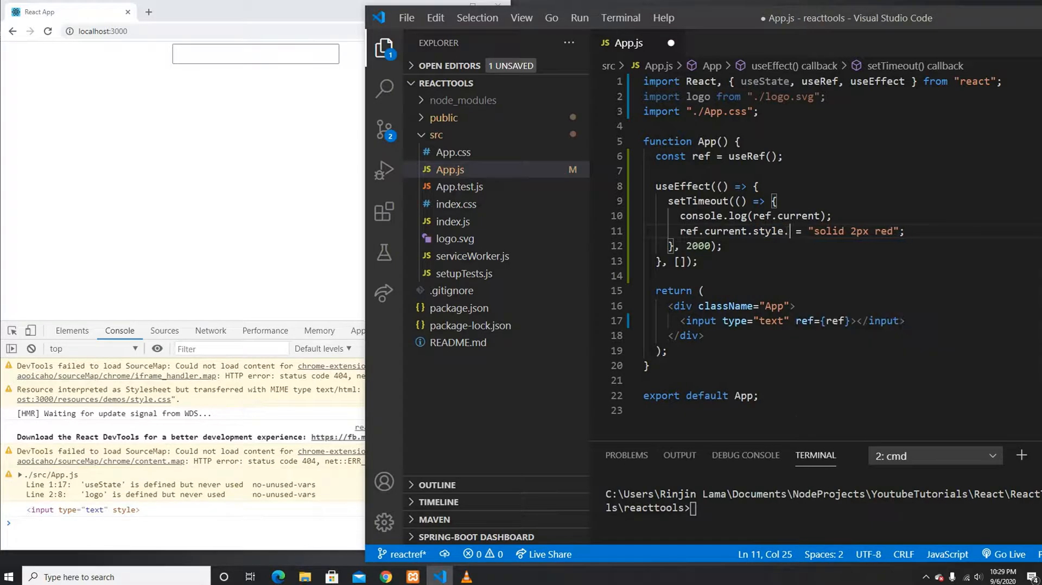
{"action": "type", "text": "bord"}
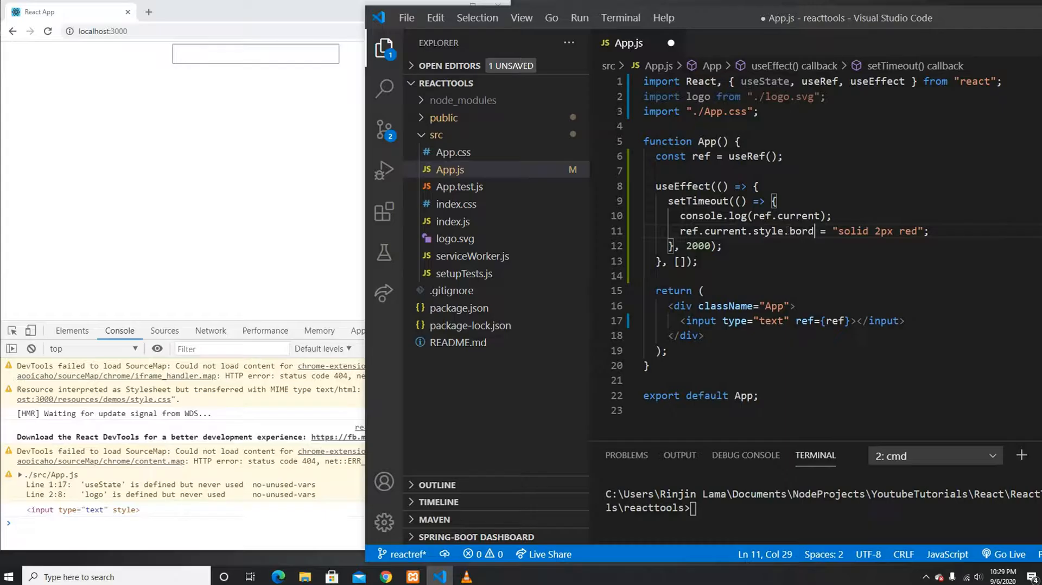
{"action": "type", "text": "er"}
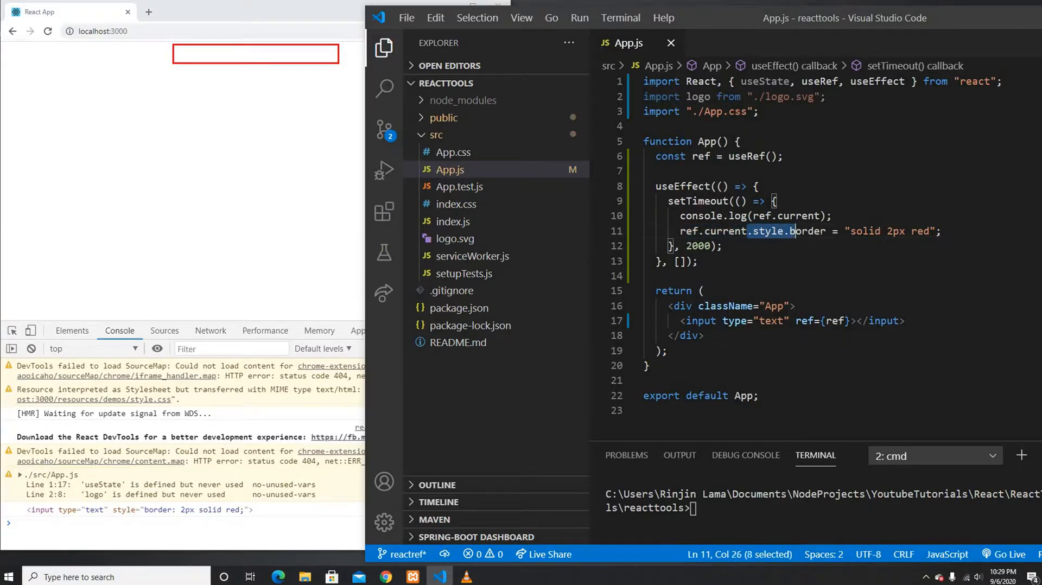
{"action": "double_click", "coordinate": [809, 231]}
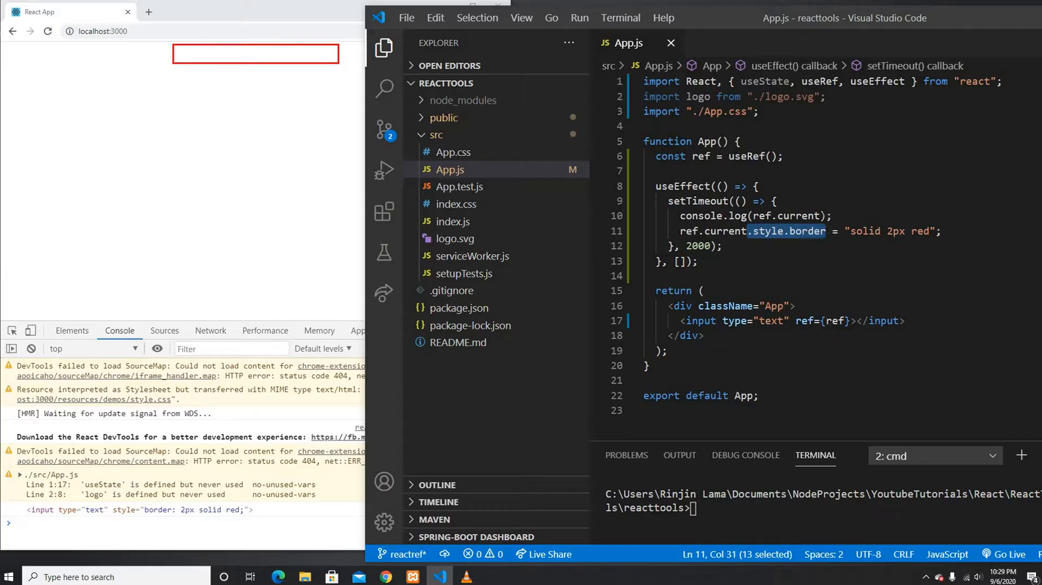